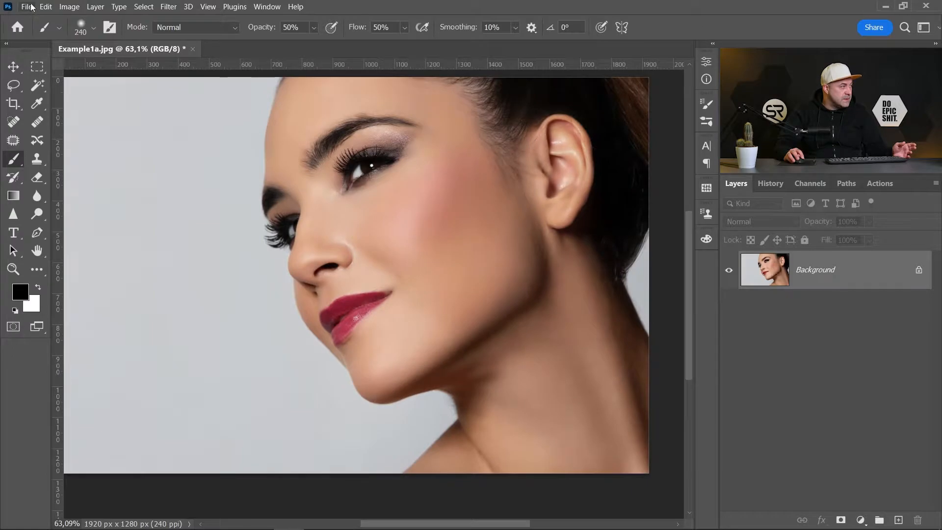
- Start a new document from the recent Custom 128 × 128 px @ 72 ppi preset
click(27, 7)
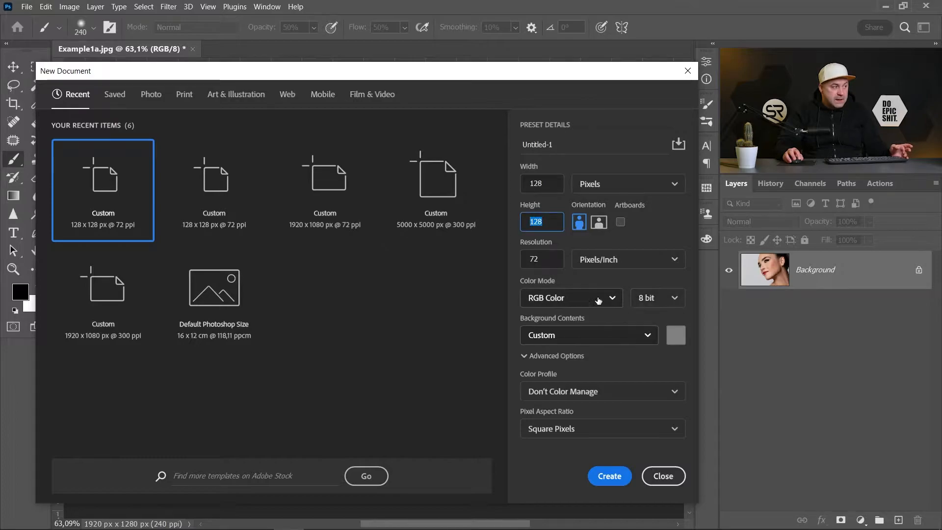
- Keep 8-bit RGB and give the new document a custom gray 808080 background
click(657, 298)
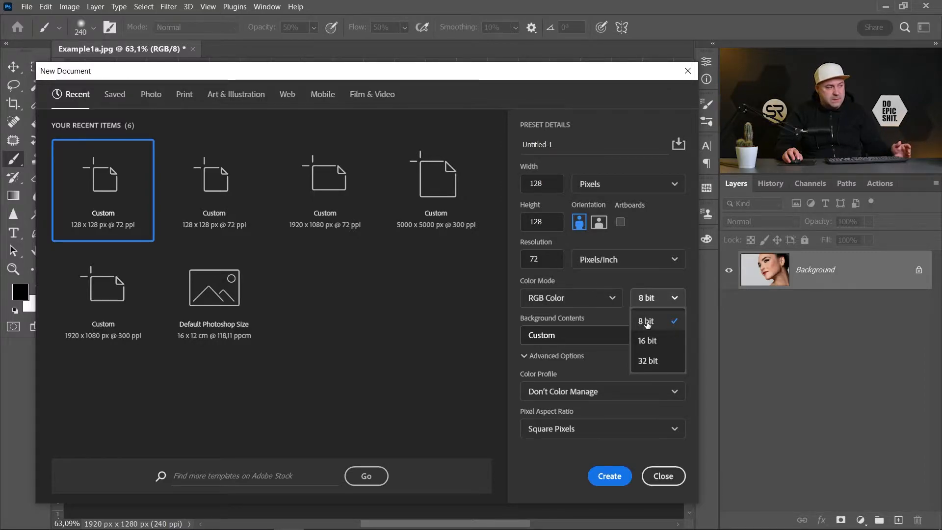
click(588, 335)
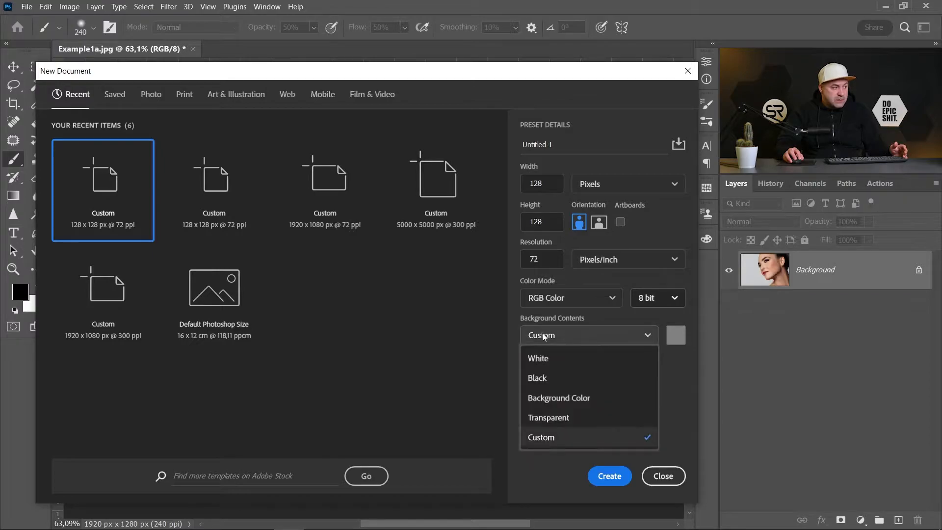
click(675, 335)
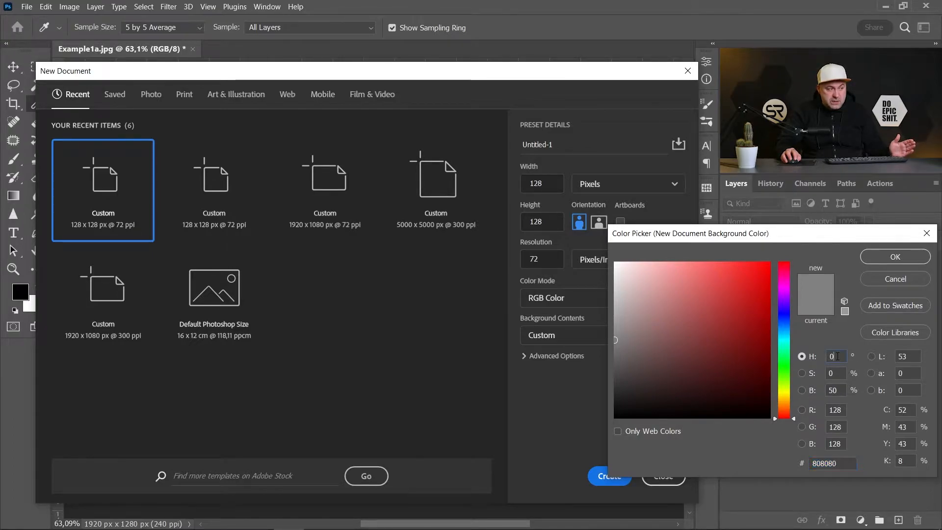
triple_click(834, 390)
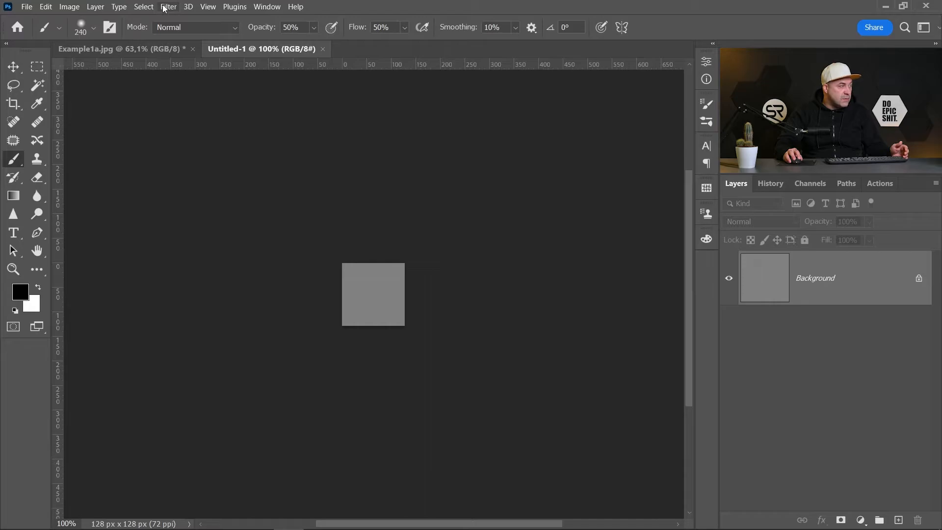
mouse_move(204, 79)
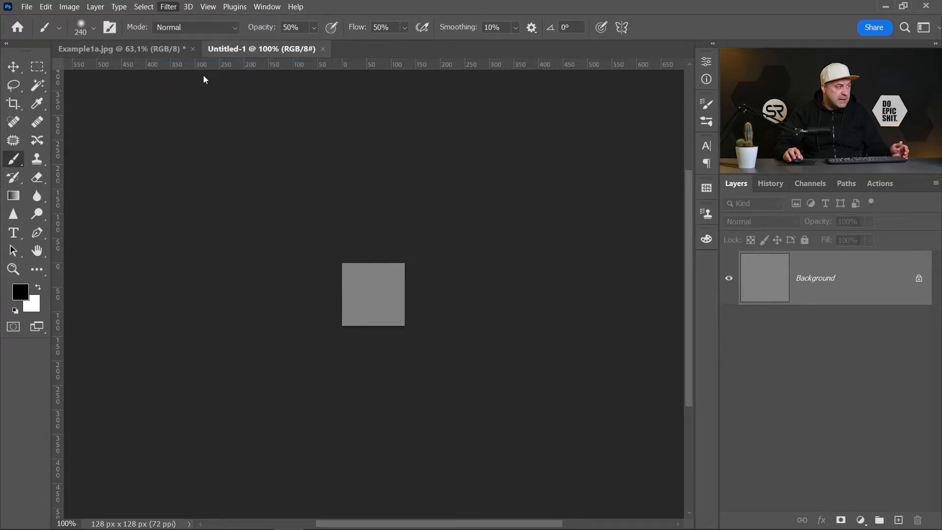
- Apply Texturizer with Sandstone texture, scaling 100%, relief 8, light from Top Left
click(168, 7)
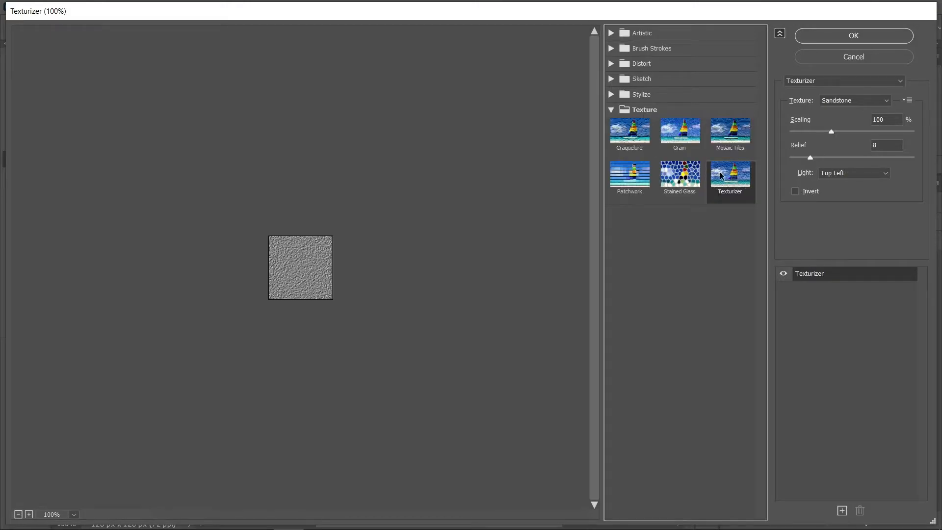
mouse_move(771, 122)
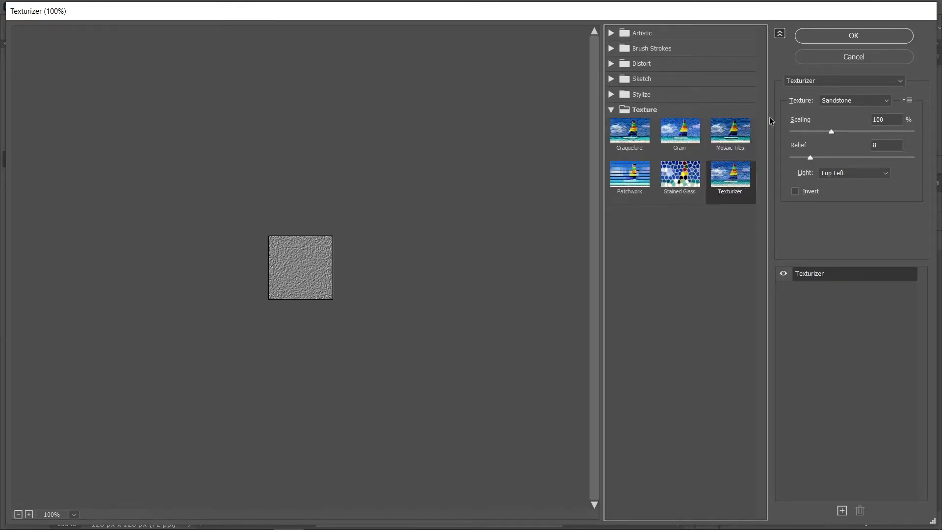
click(853, 101)
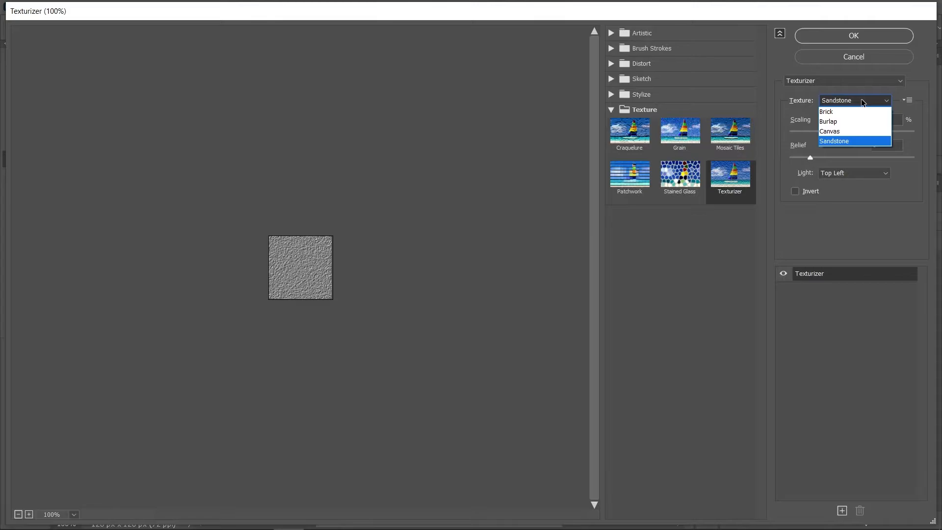
mouse_move(841, 145)
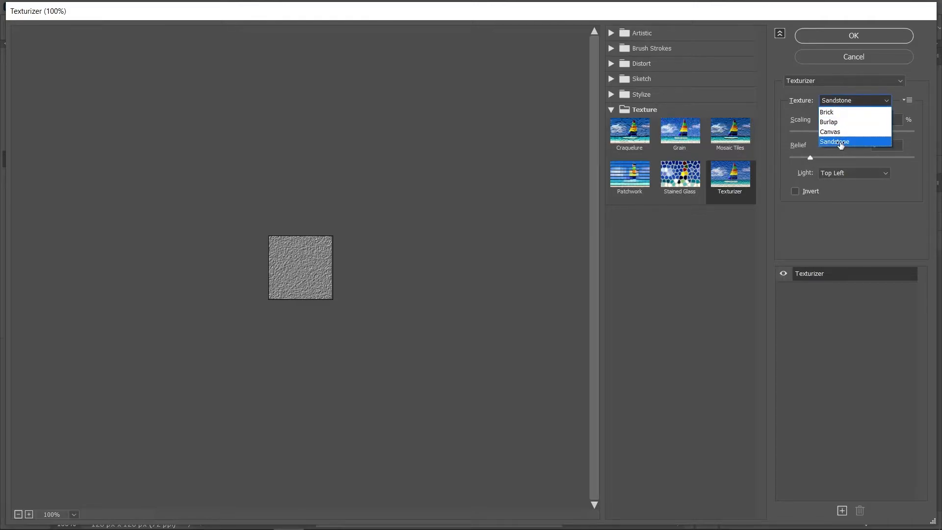
click(834, 141)
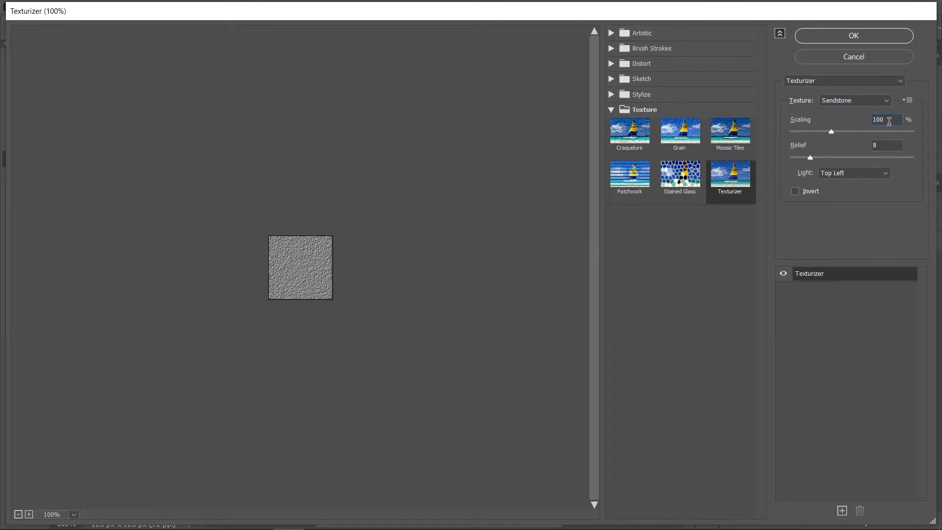
triple_click(880, 120)
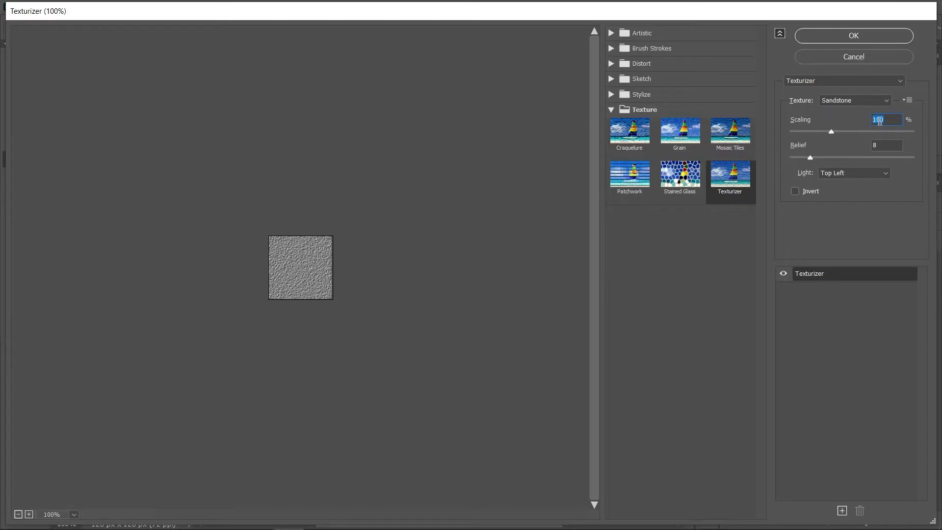
click(885, 145)
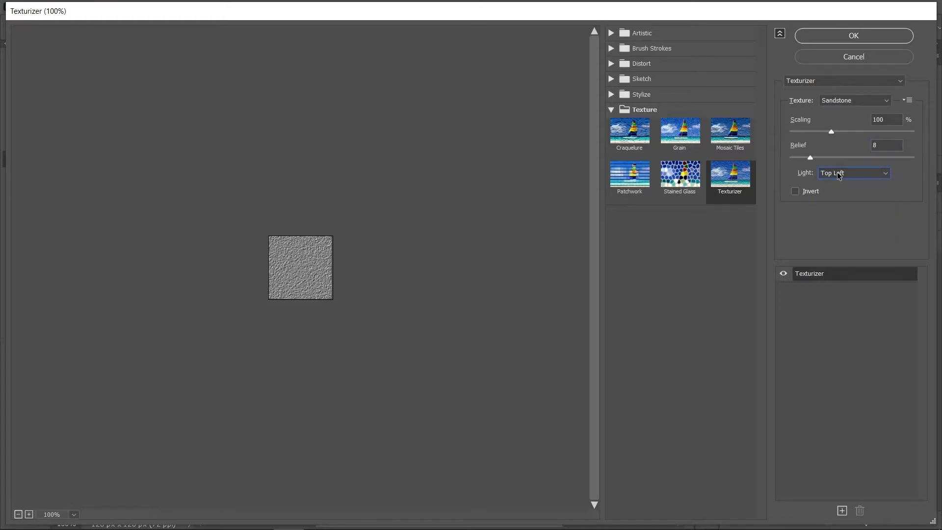
click(853, 172)
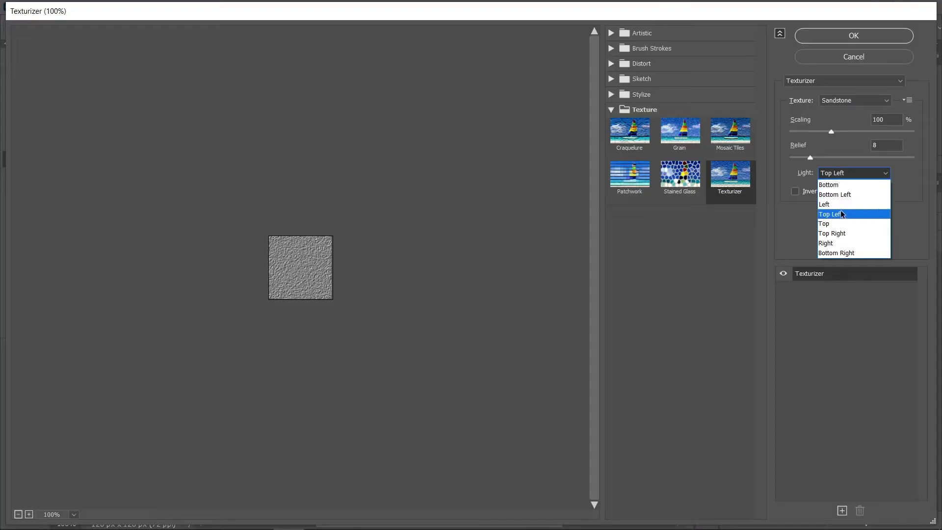
click(831, 214)
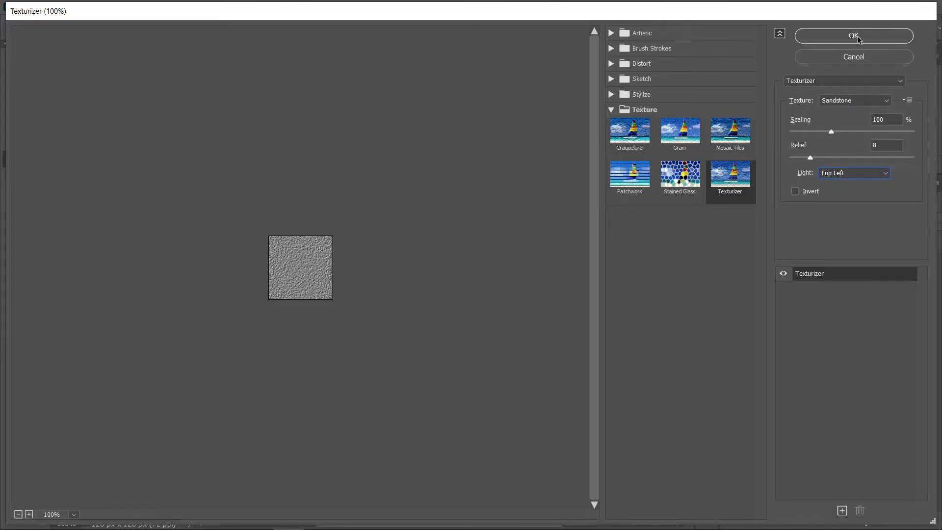
click(853, 35)
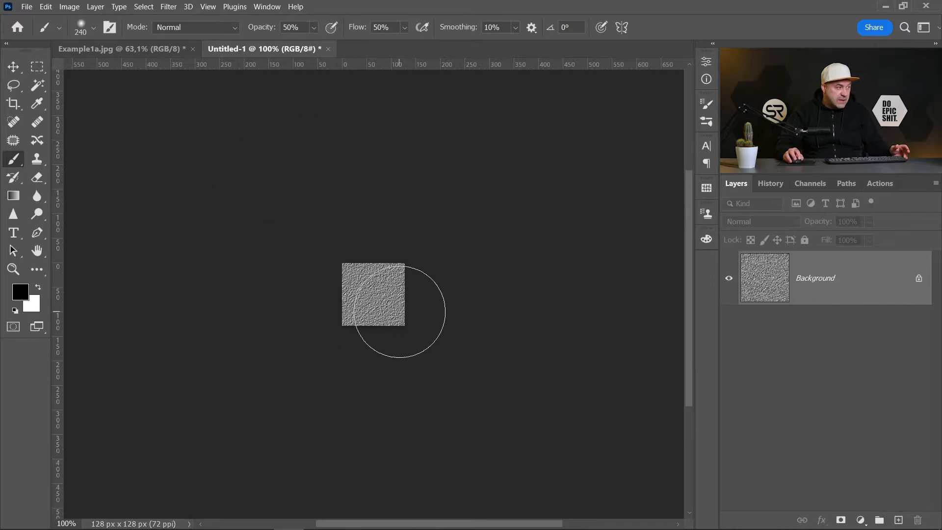
mouse_move(399, 288)
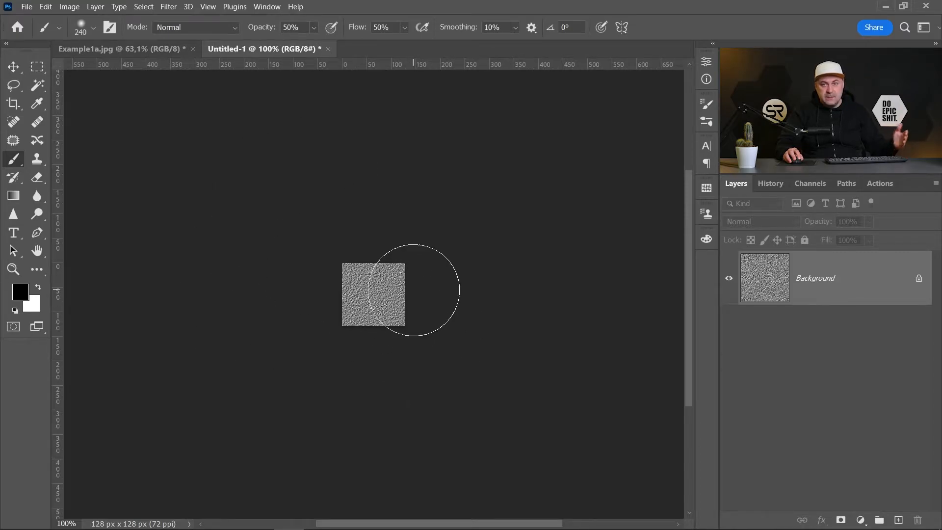
mouse_move(189, 157)
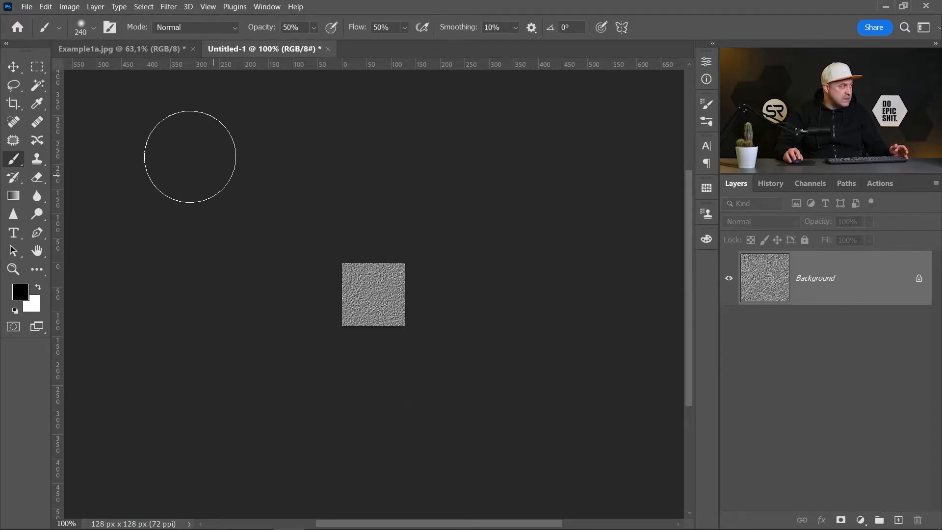
- Define the textured square as a pattern named 'Skin Texture Top Left'
click(45, 7)
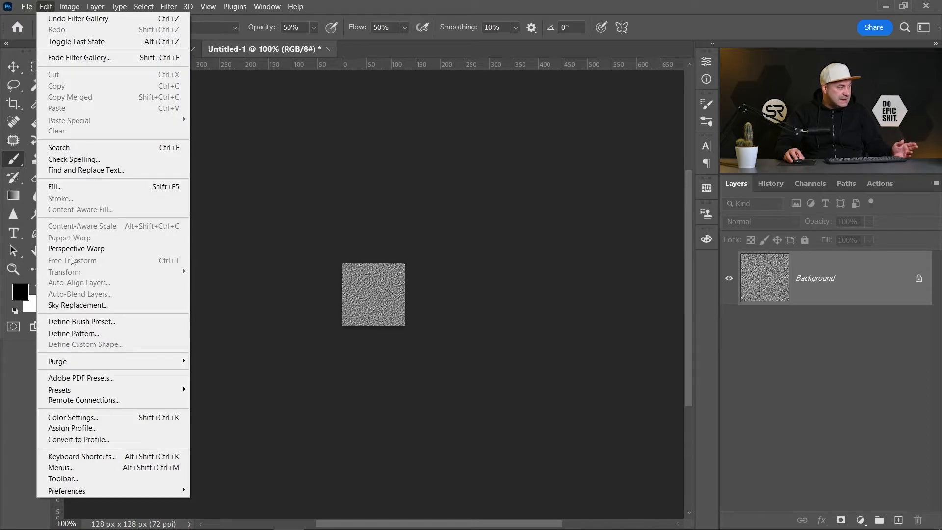
click(73, 334)
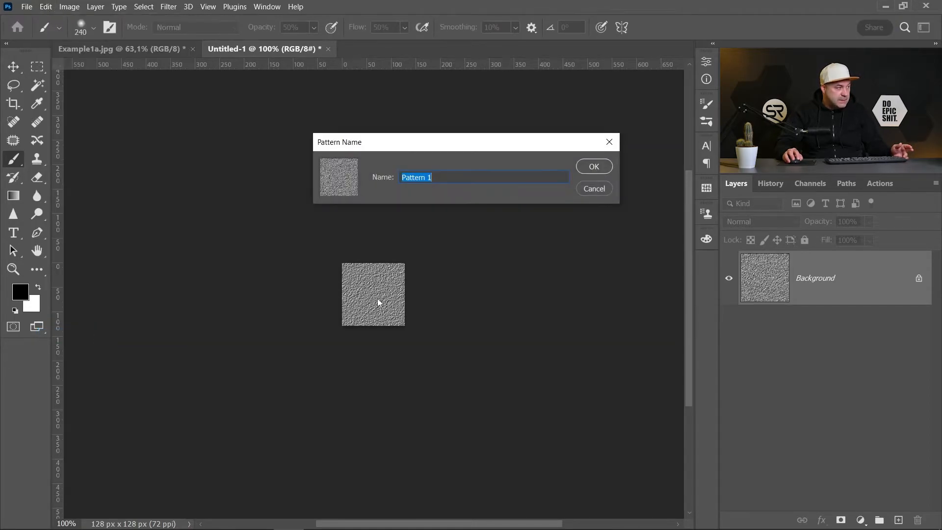
text(Sk)
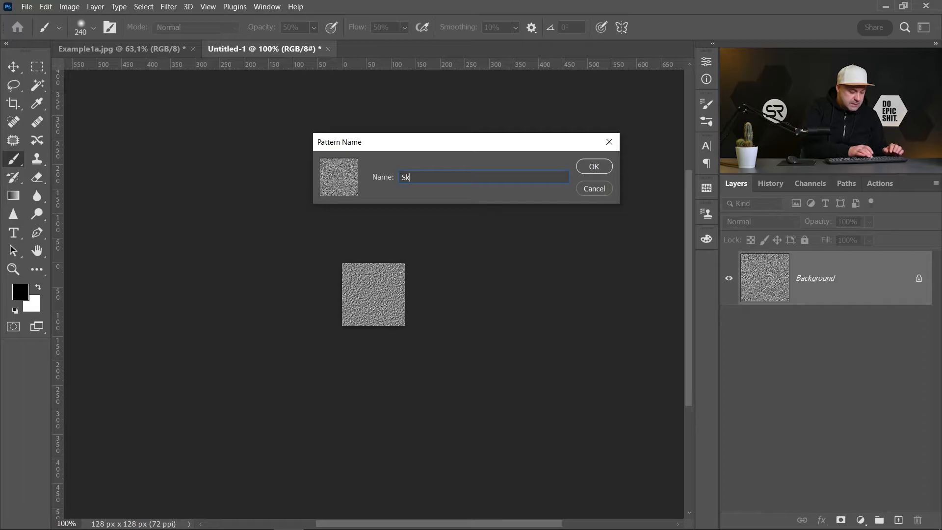
text(in Text)
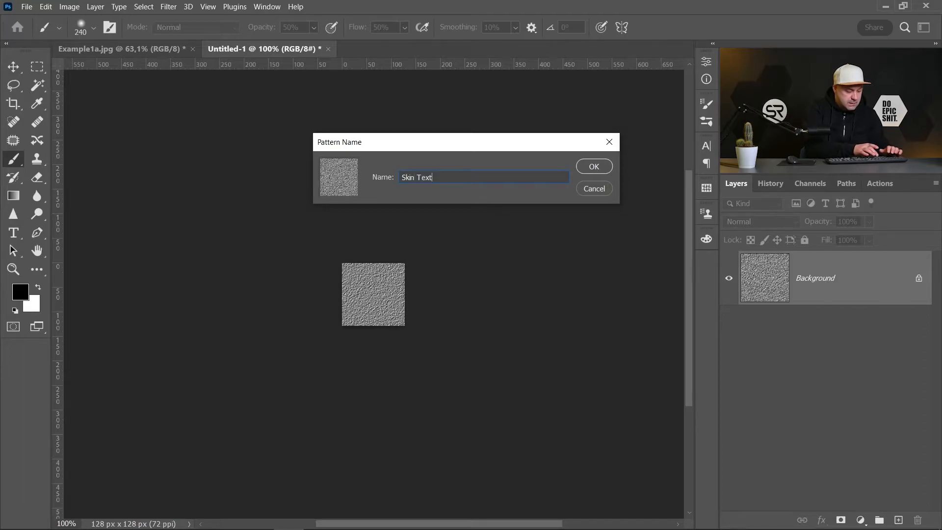
text(ure)
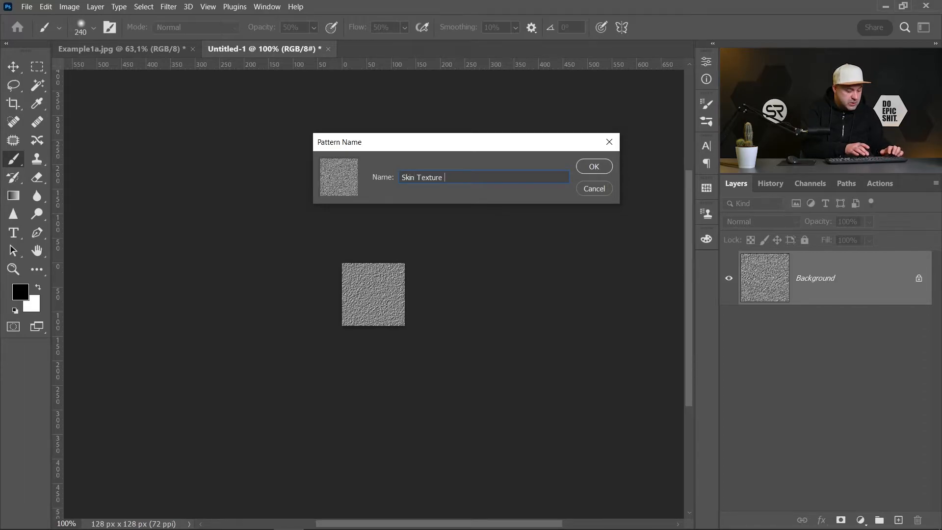
text(Top Left)
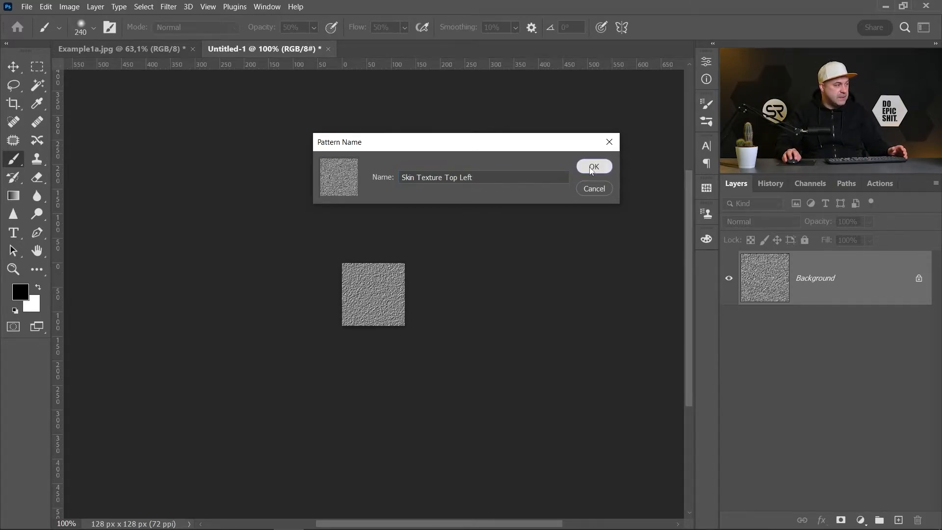
click(594, 167)
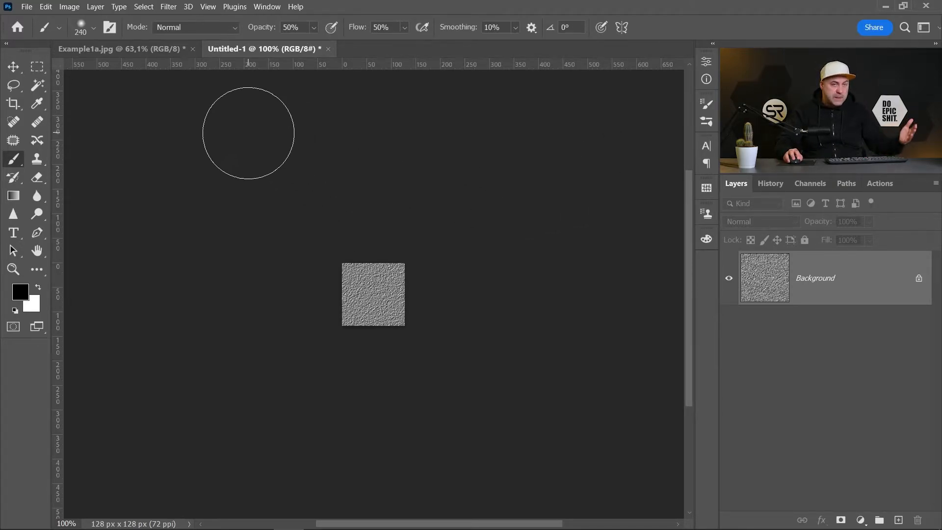
- On the portrait document, fill the pattern layer with the Skin Texture Top Left pattern
click(120, 49)
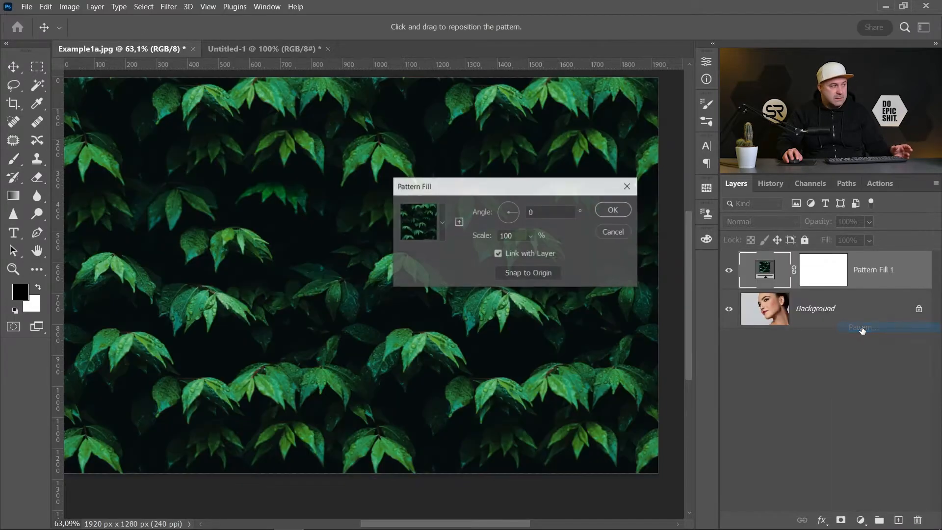
click(421, 221)
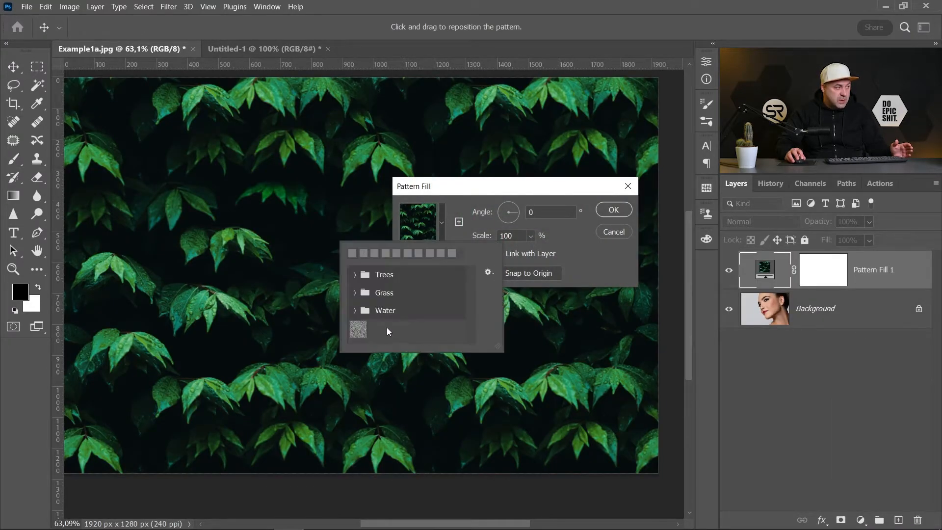
click(357, 329)
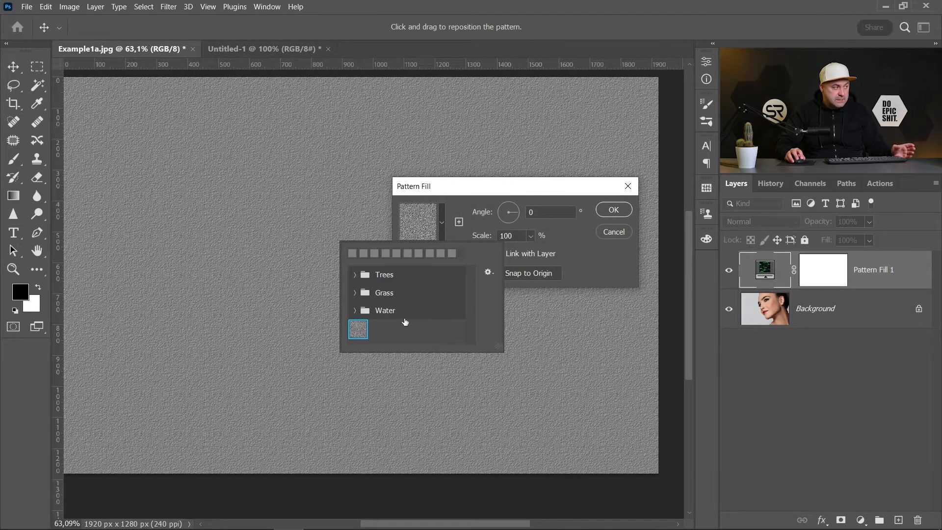
- Set the Pattern Fill 1 layer to Soft Light blending
click(612, 209)
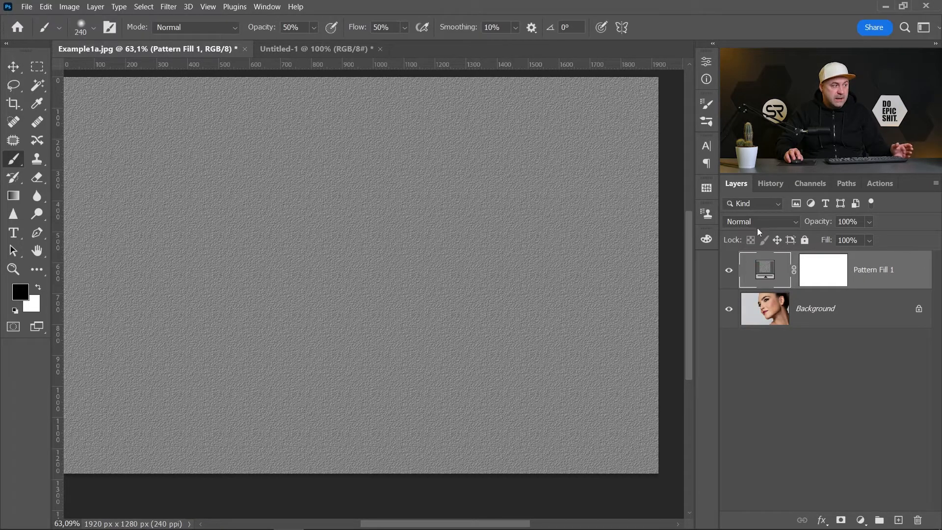
click(760, 221)
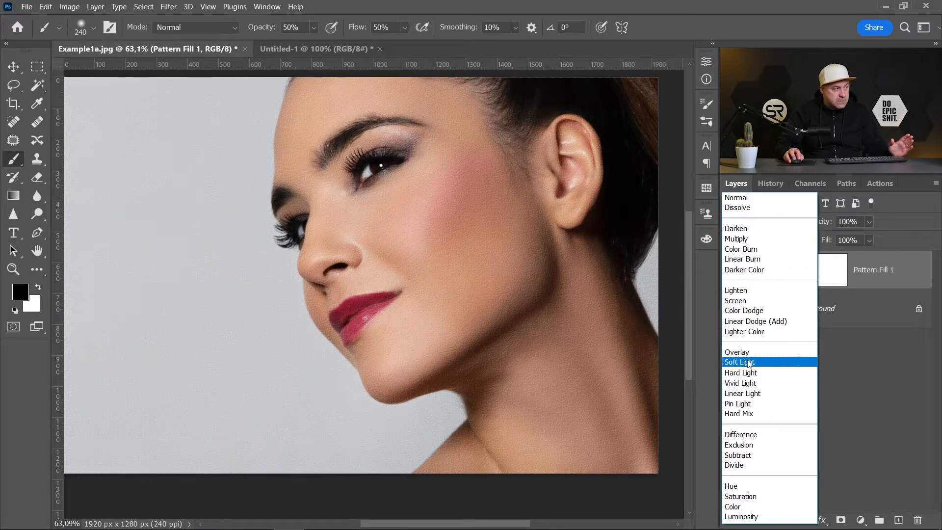
click(738, 362)
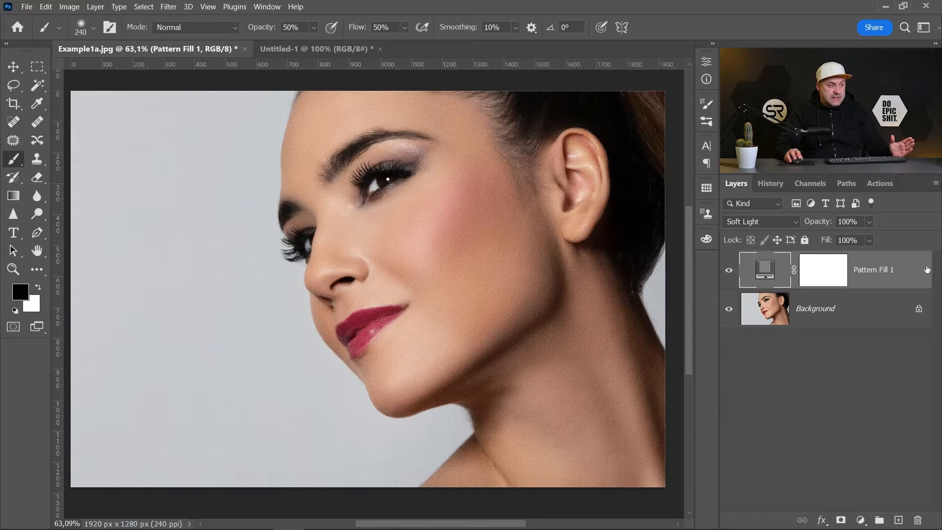
- Rasterize the pattern fill layer into a plain pixel layer
right_click(871, 269)
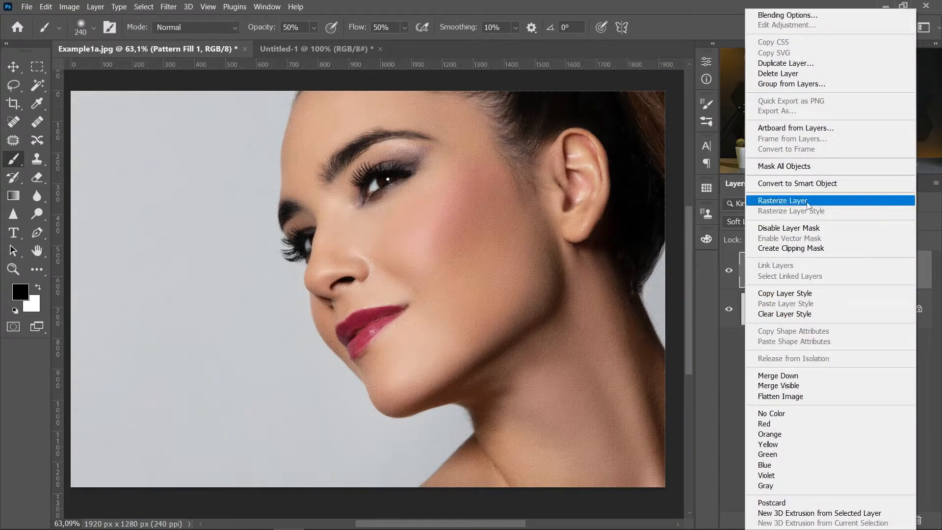
click(783, 200)
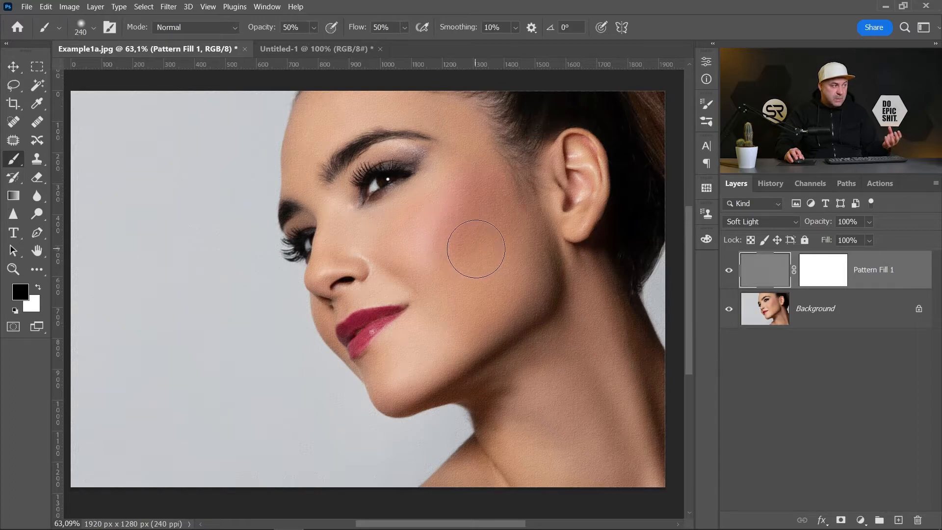
click(168, 7)
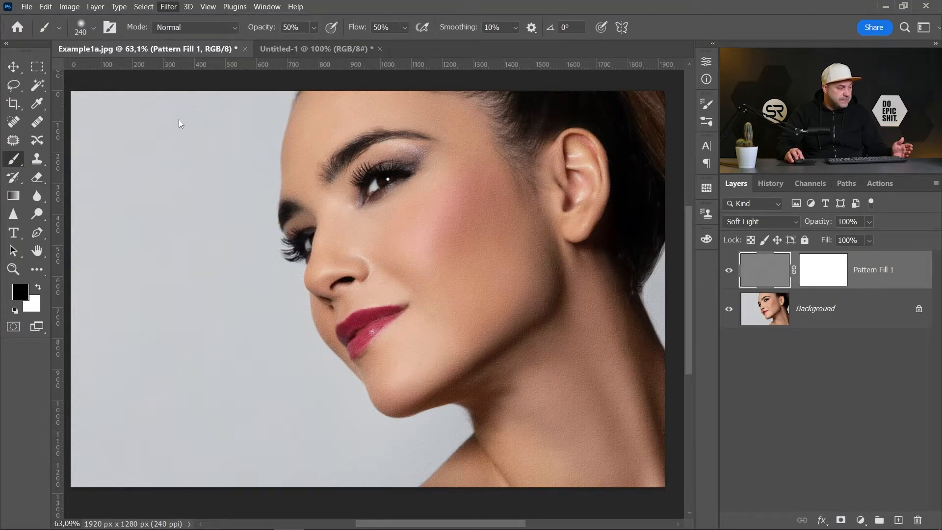
- Bring the texture layer into Liquify and toggle the portrait backdrop to view it
click(168, 7)
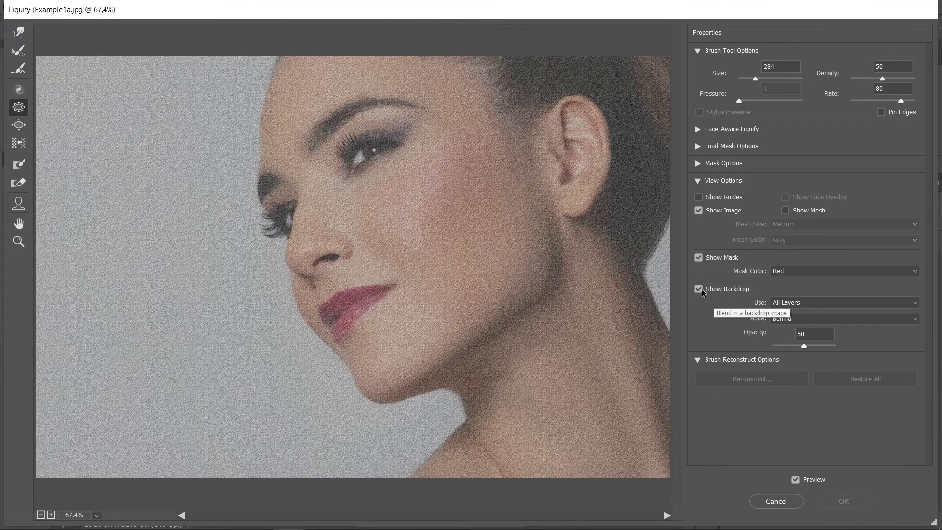
click(698, 290)
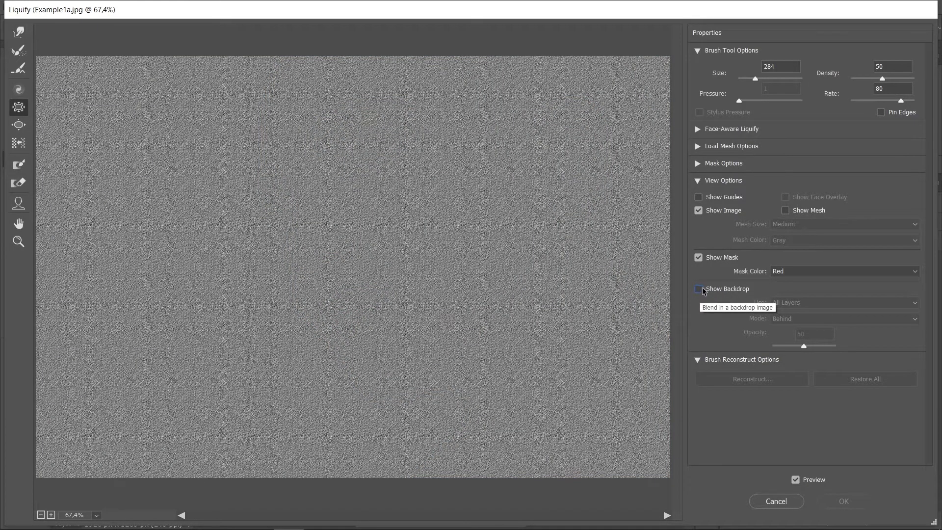
click(698, 289)
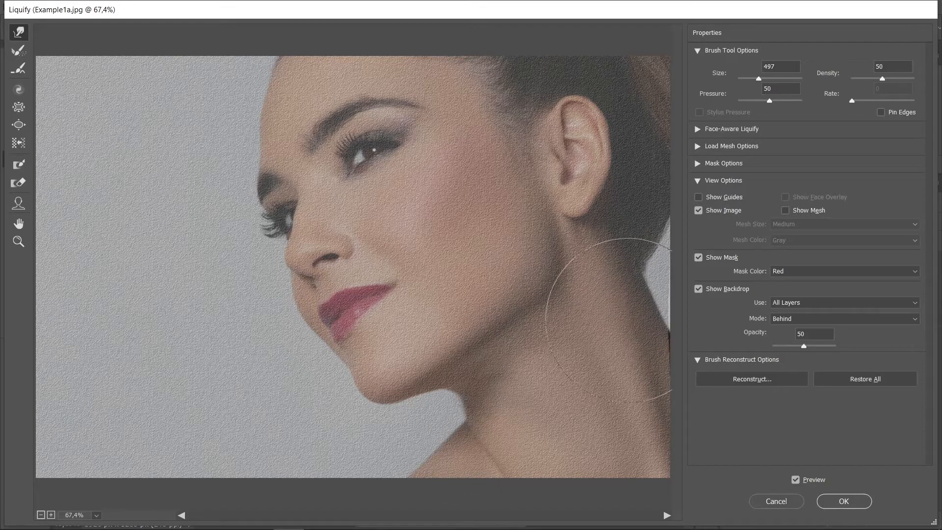
mouse_move(450, 379)
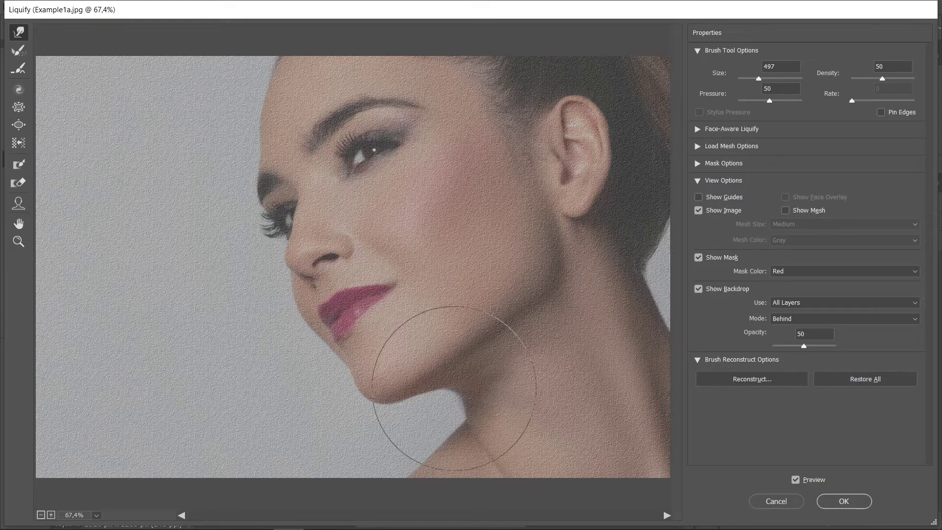
mouse_move(228, 138)
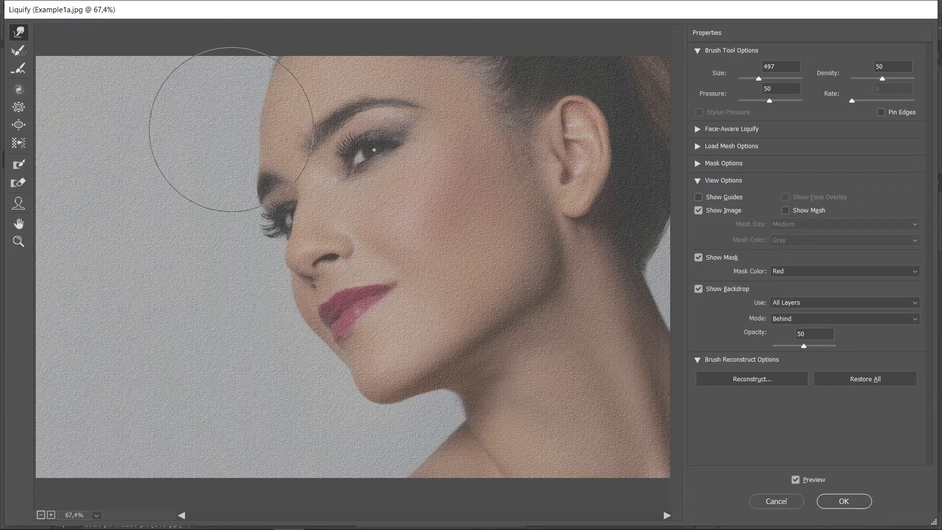
mouse_move(535, 277)
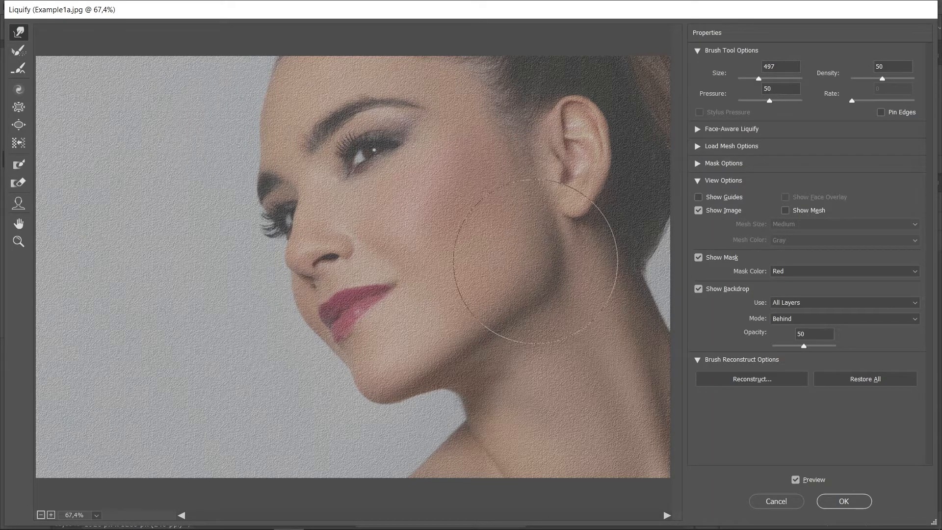
mouse_move(114, 124)
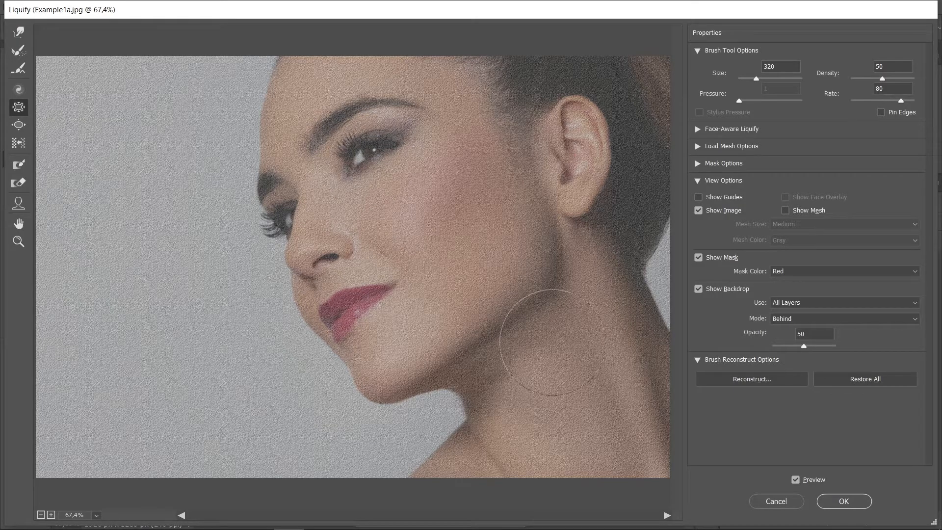
- Commit the Liquify warp to the texture layer
click(843, 501)
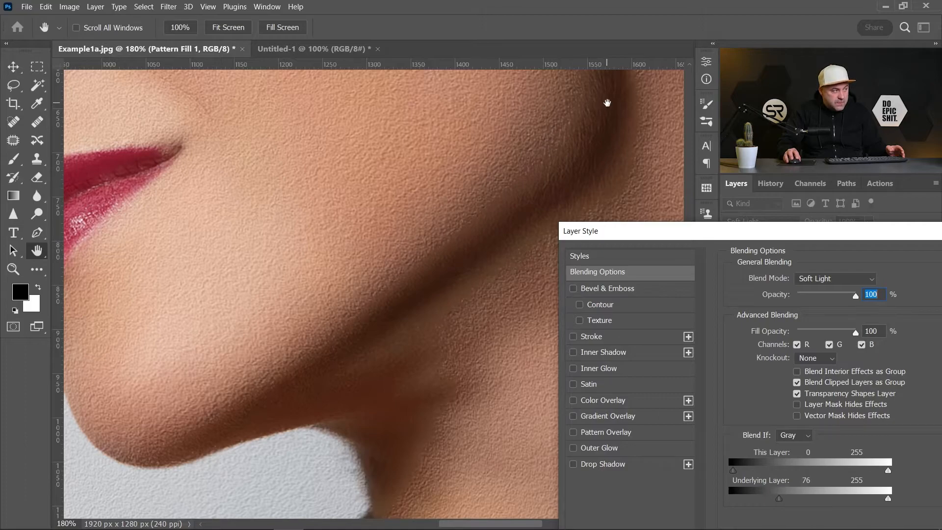
mouse_move(539, 206)
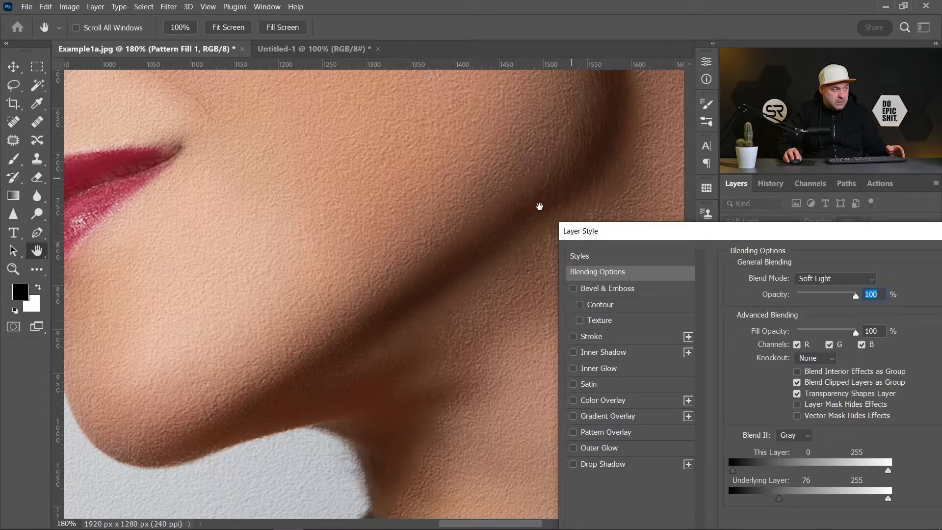
mouse_move(449, 232)
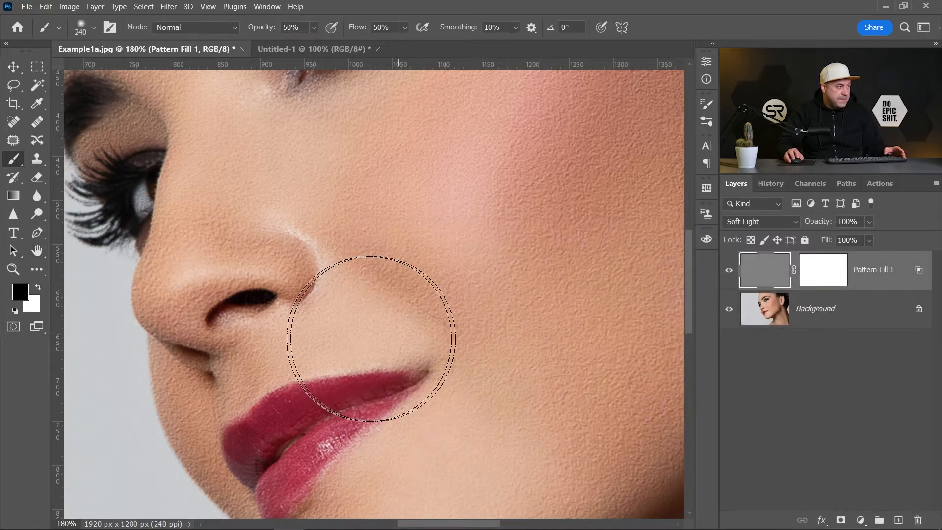
- Shrink the view so the whole portrait fits on screen
key(ctrl+minus)
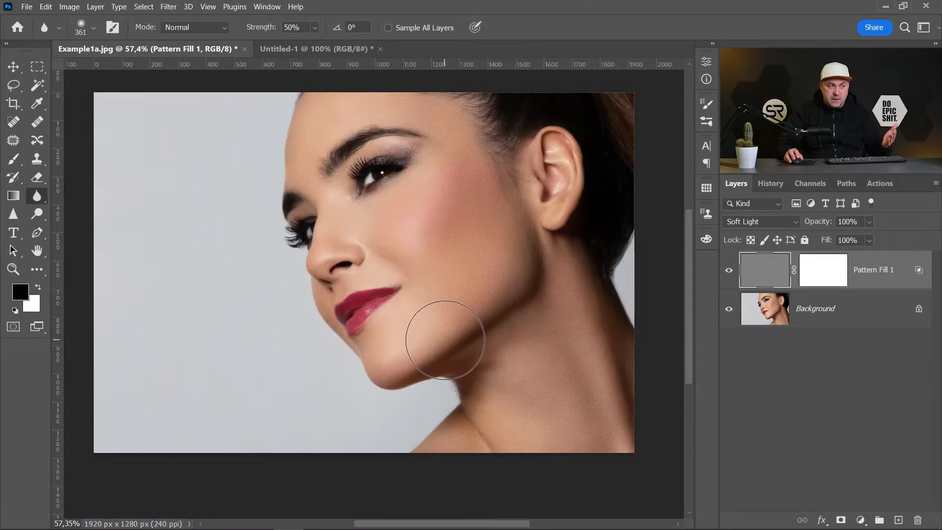
mouse_move(594, 246)
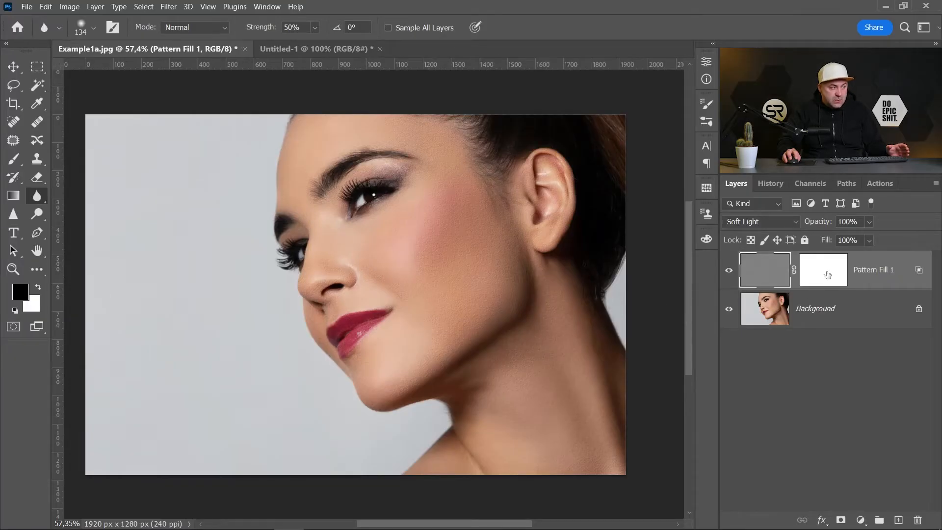
- Invert the texture layer's mask to black and ready the brush flow for painting skin back
click(823, 269)
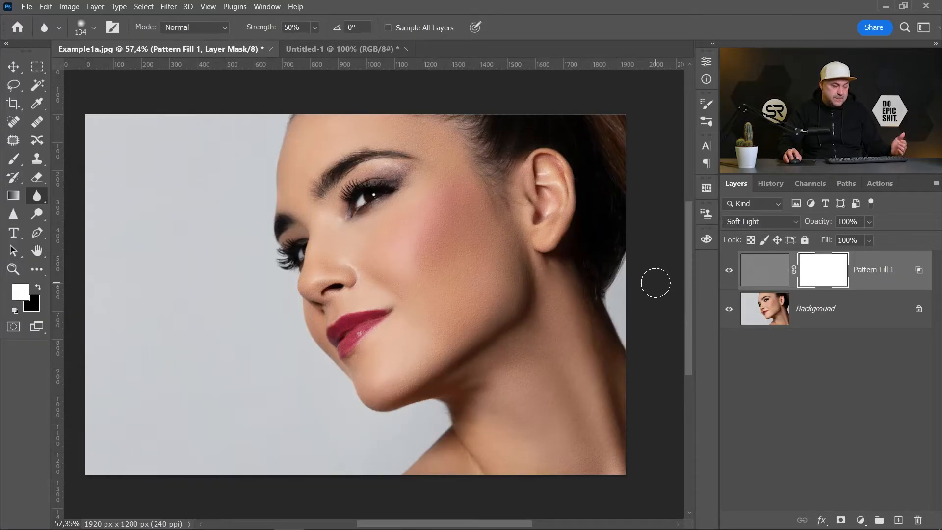
key(ctrl+i)
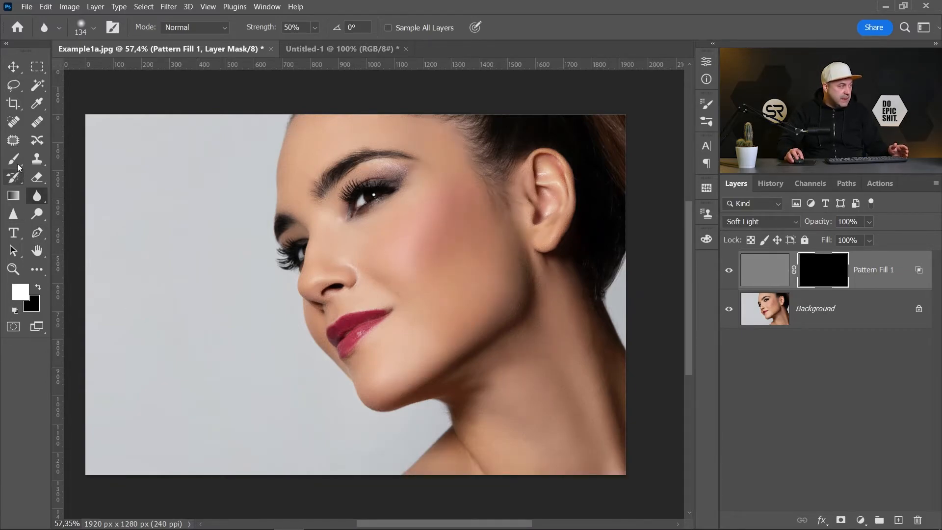
click(13, 159)
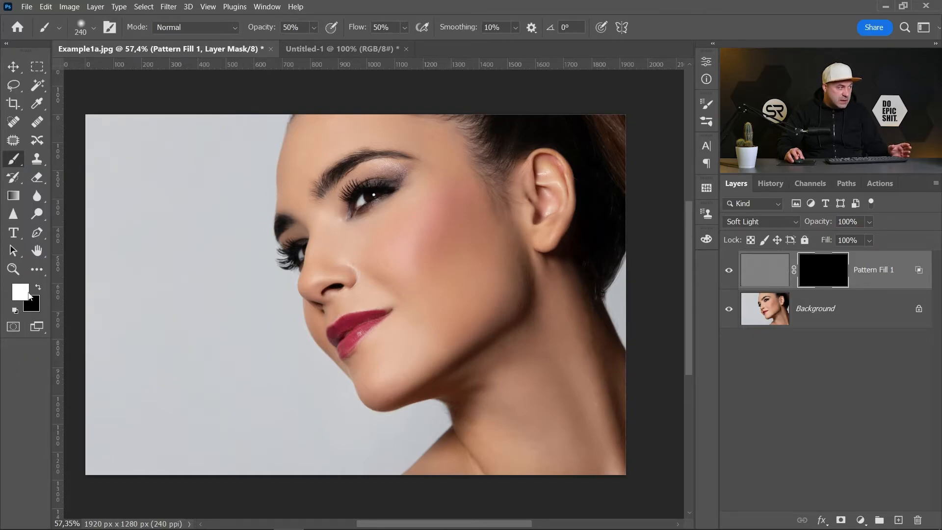
triple_click(291, 27)
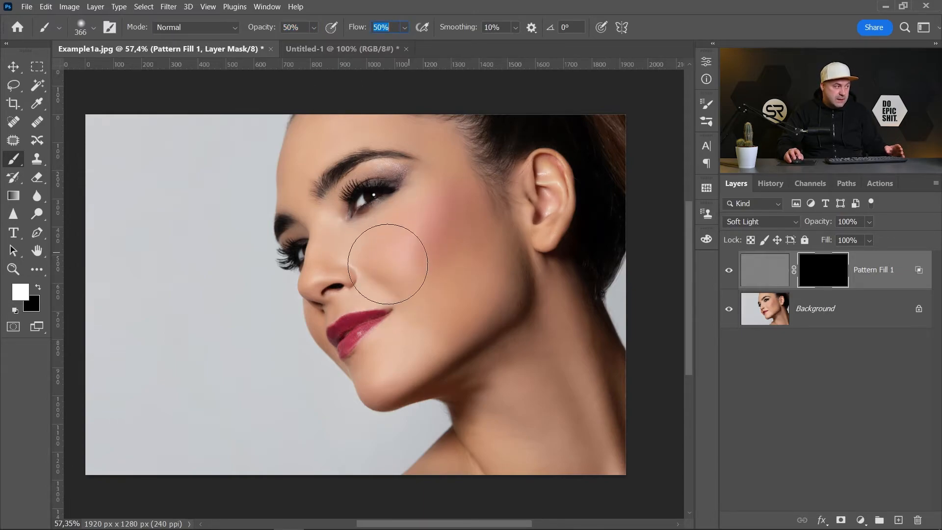
mouse_move(405, 258)
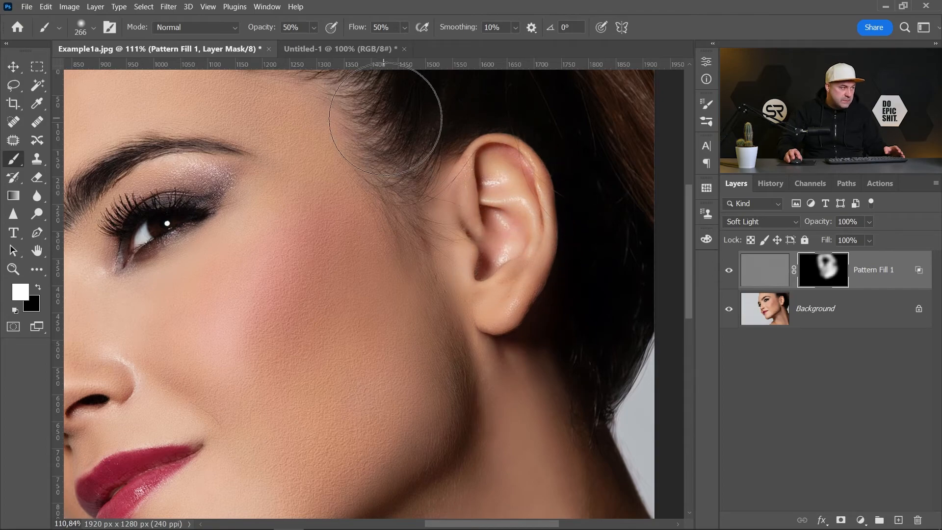
mouse_move(376, 371)
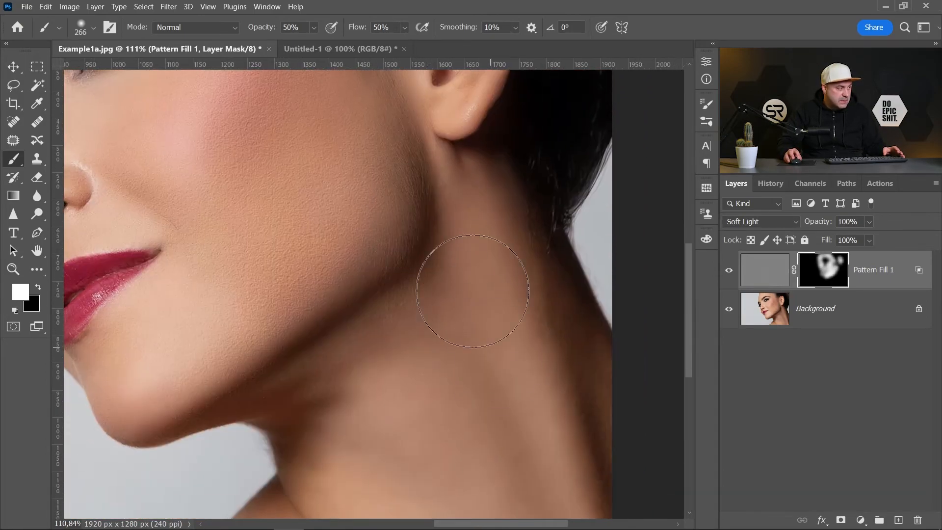
scroll(down, 3)
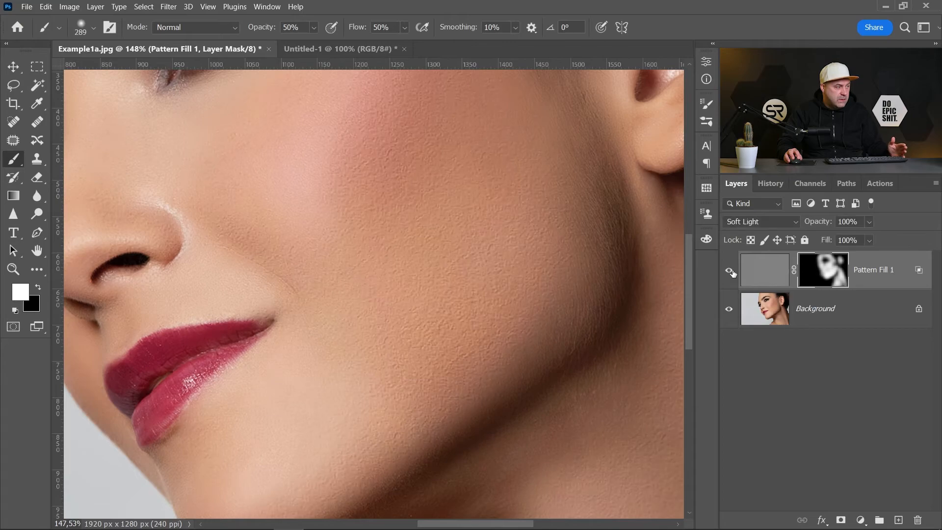
- Lower the Pattern Fill 1 texture layer to 80% opacity and toggle its visibility to compare
click(729, 271)
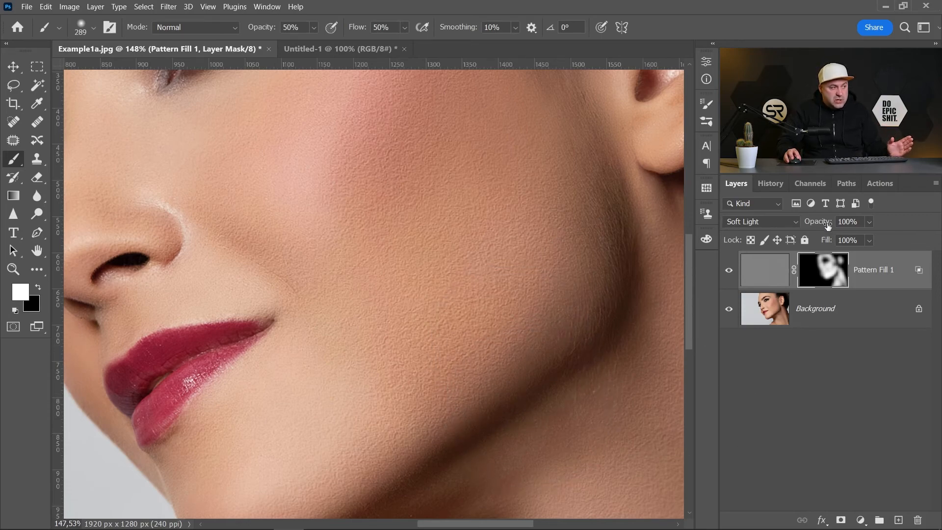
click(846, 221)
text(80)
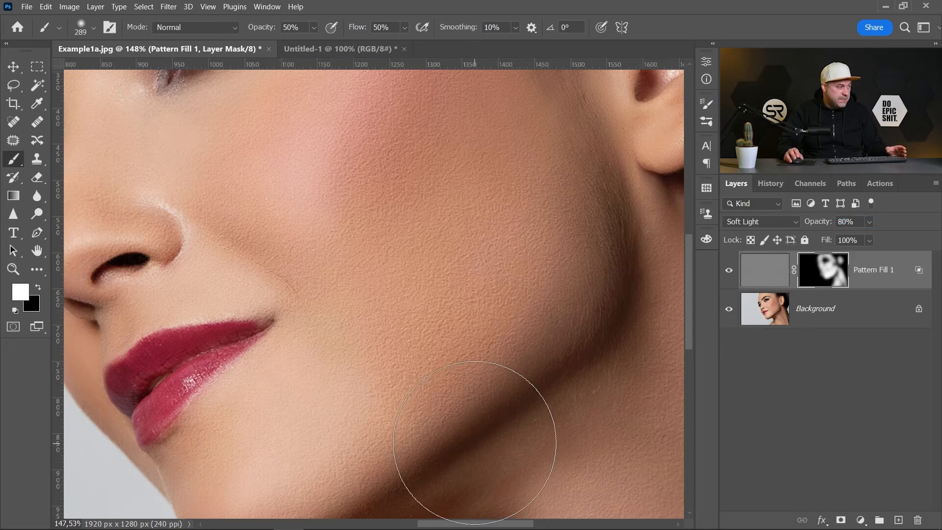
click(730, 269)
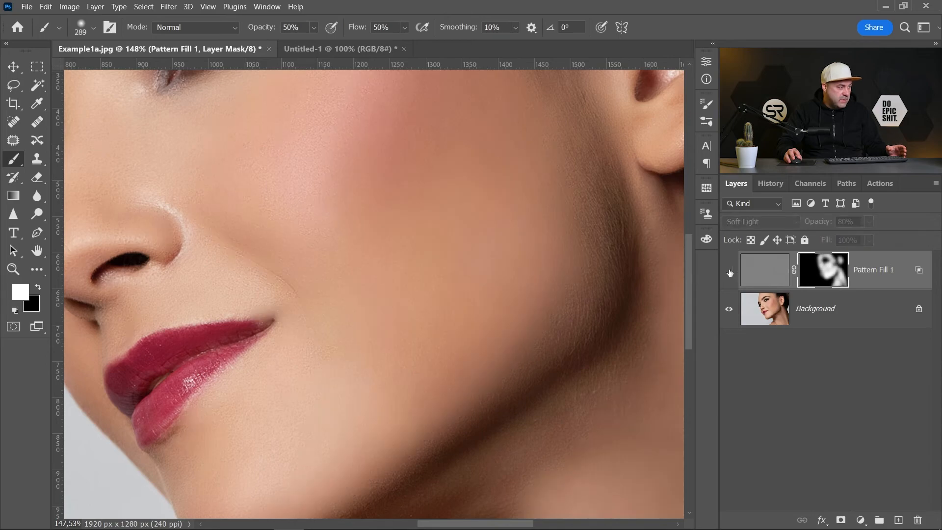
click(622, 342)
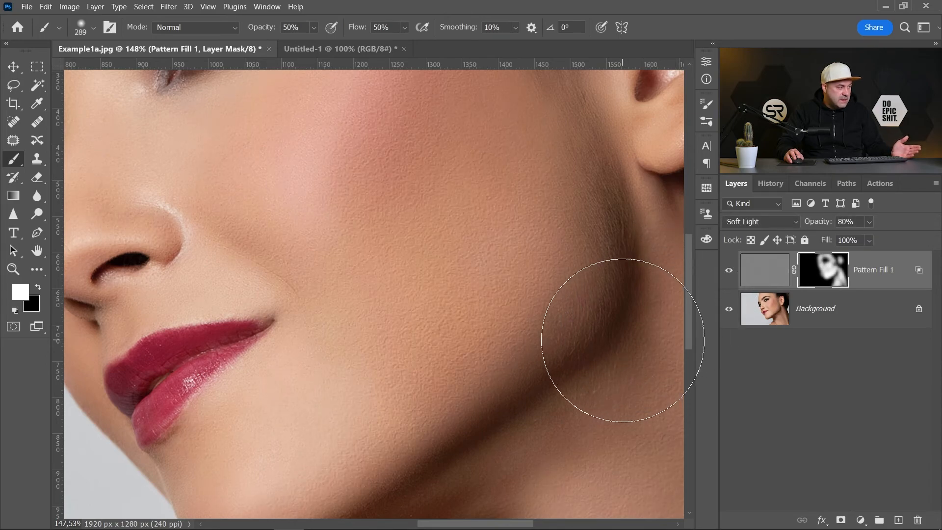